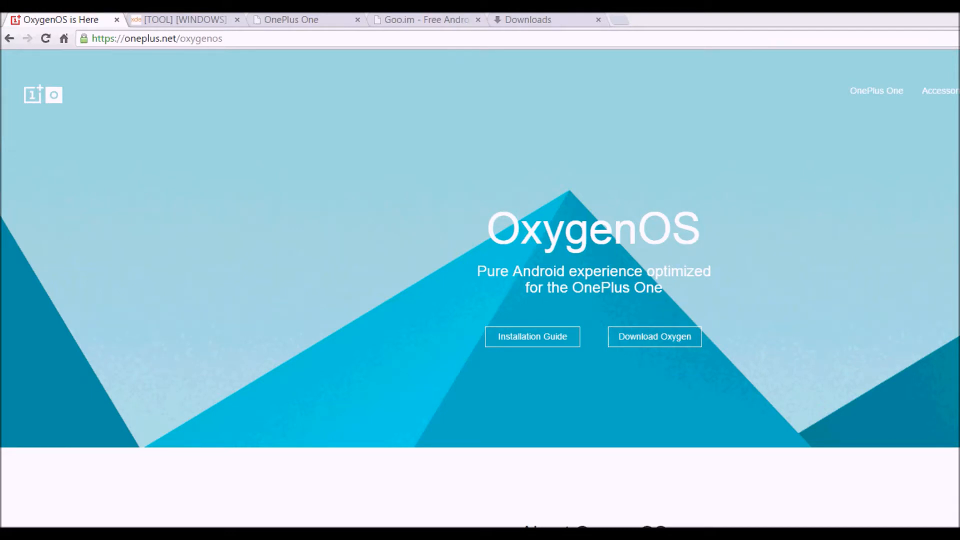
mouse_move(635, 121)
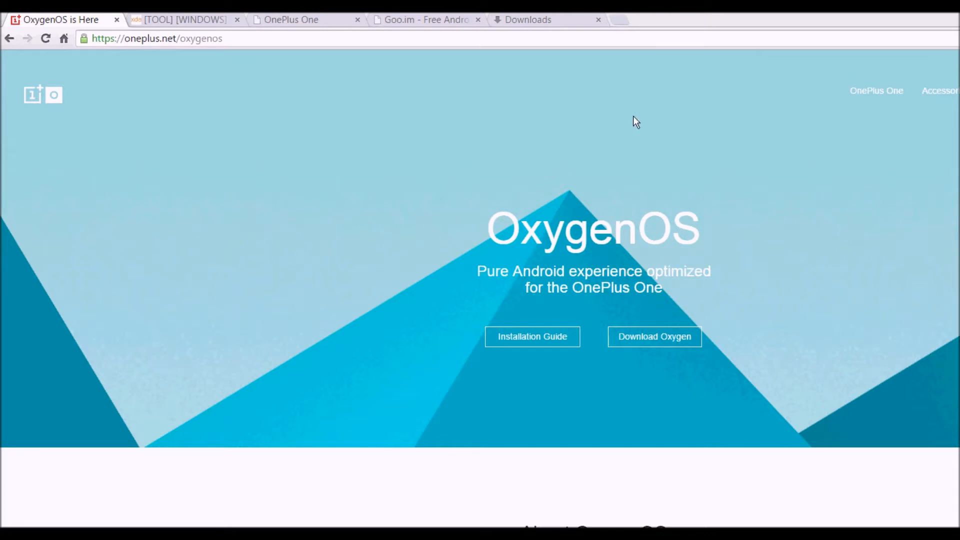
Switch to the downloads folder and extract oxygenos_1.0.0.zip into its own oxygenos_1.0.0 folder.
click(156, 38)
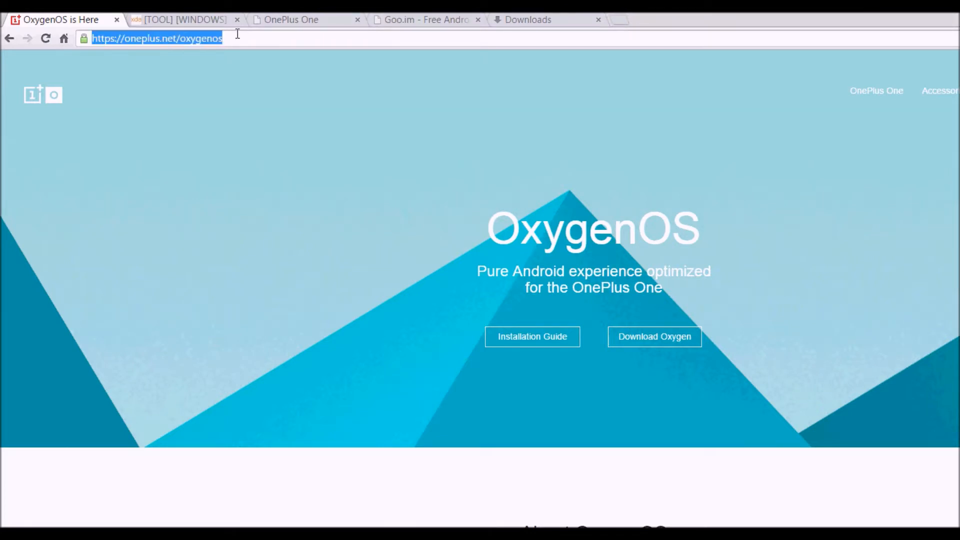
mouse_move(415, 287)
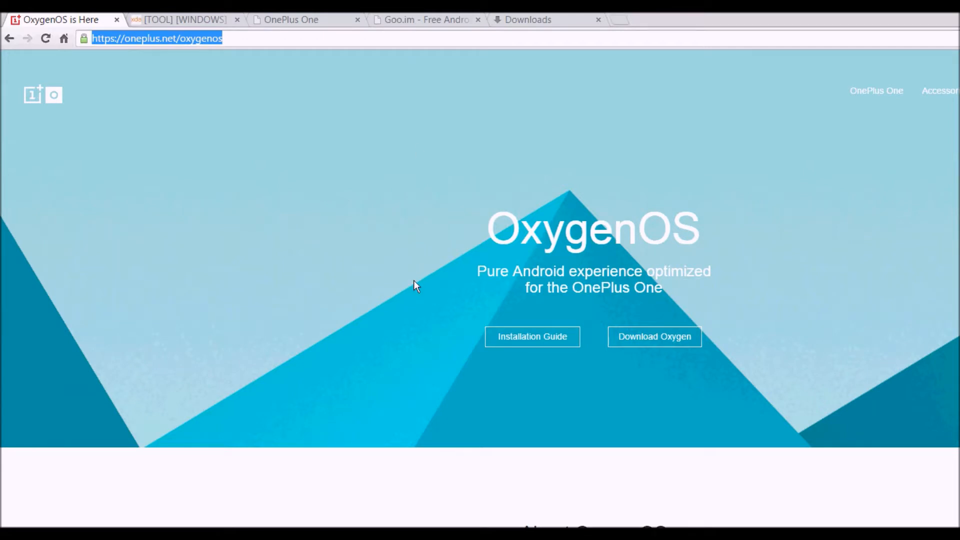
mouse_move(517, 276)
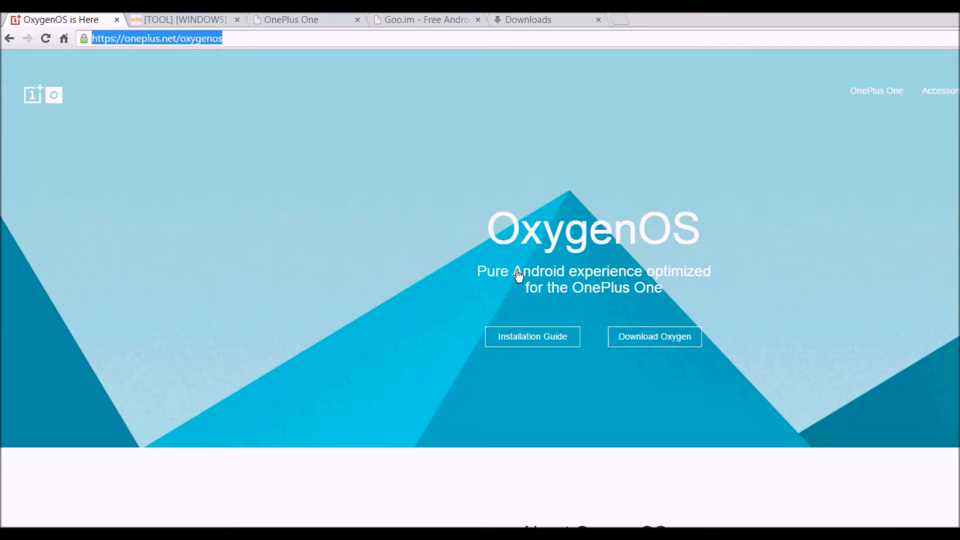
key(alt+tab)
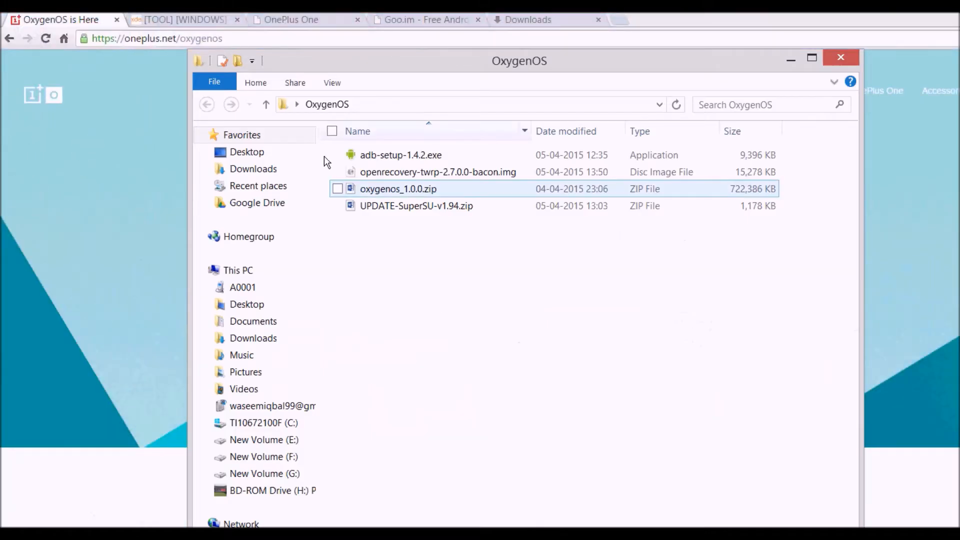
click(338, 189)
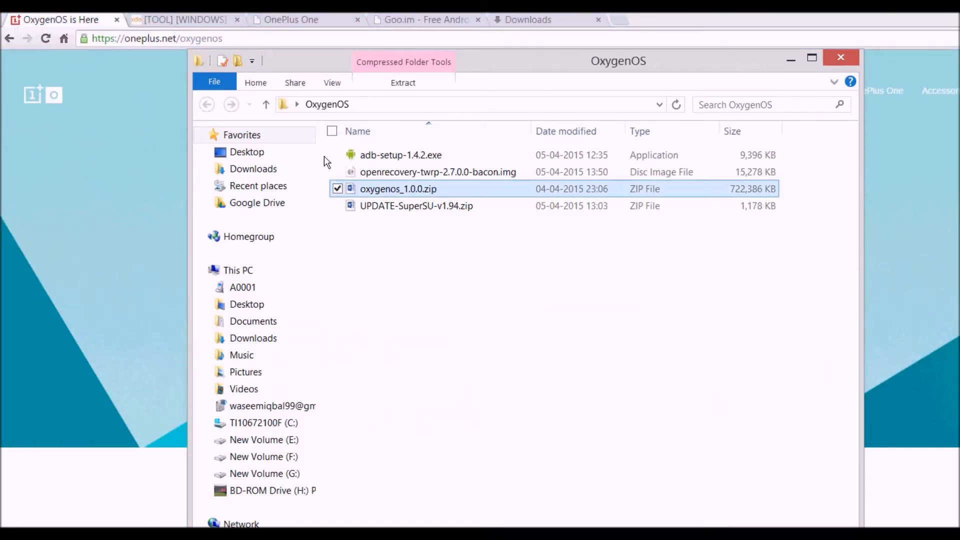
right_click(398, 189)
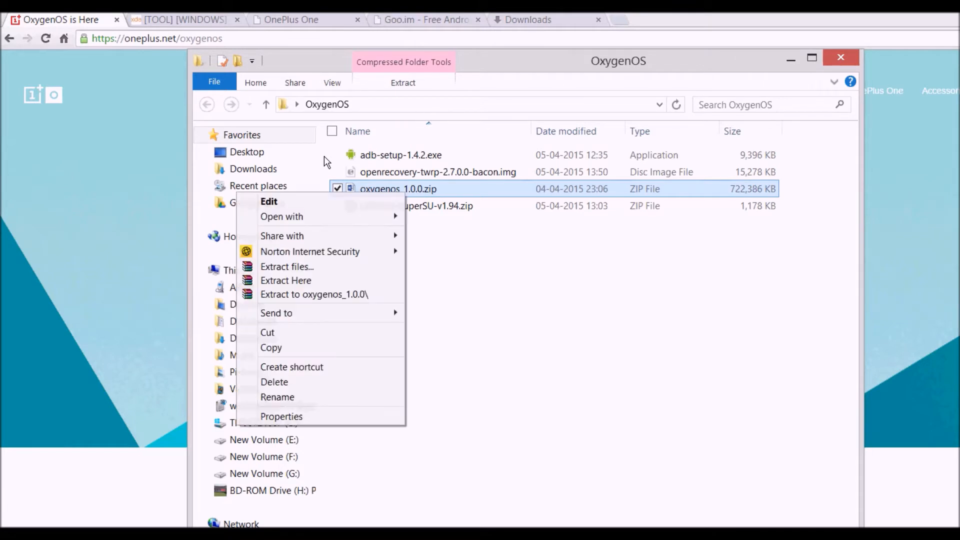
click(287, 266)
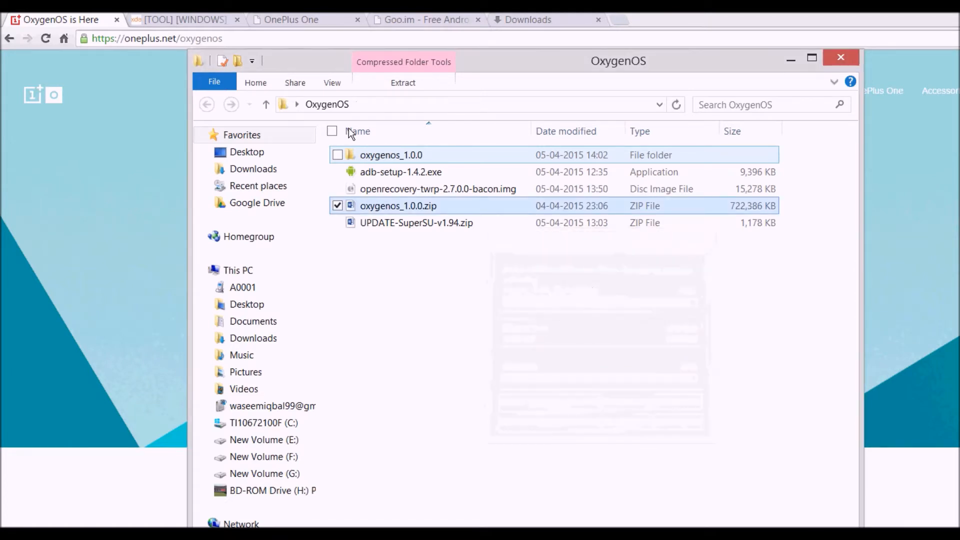
Copy oxygen_1.0.0_flashable.zip from the extracted oxygenos_1.0.0 folder.
double_click(391, 155)
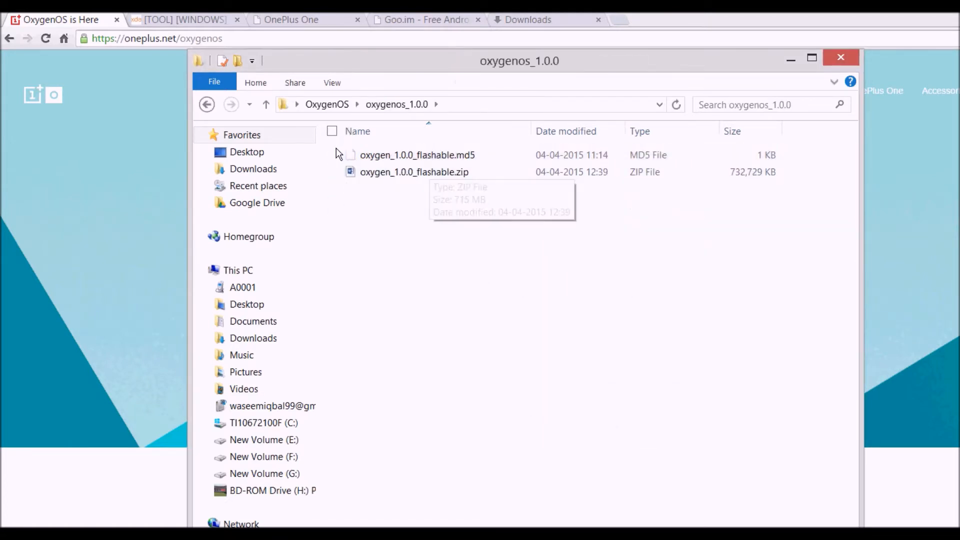
click(414, 171)
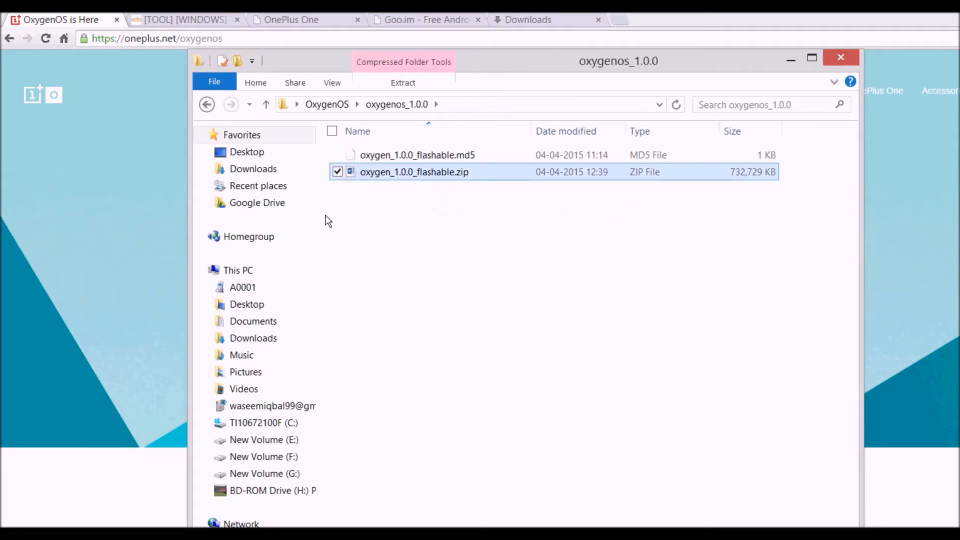
click(242, 287)
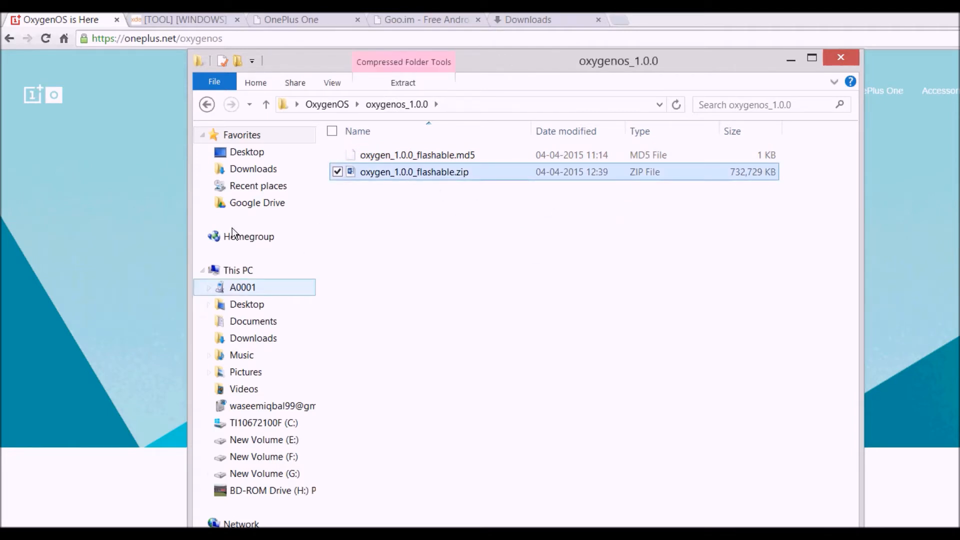
Navigate to This PC > A0001 > Internal storage to paste the flashable zip.
click(239, 270)
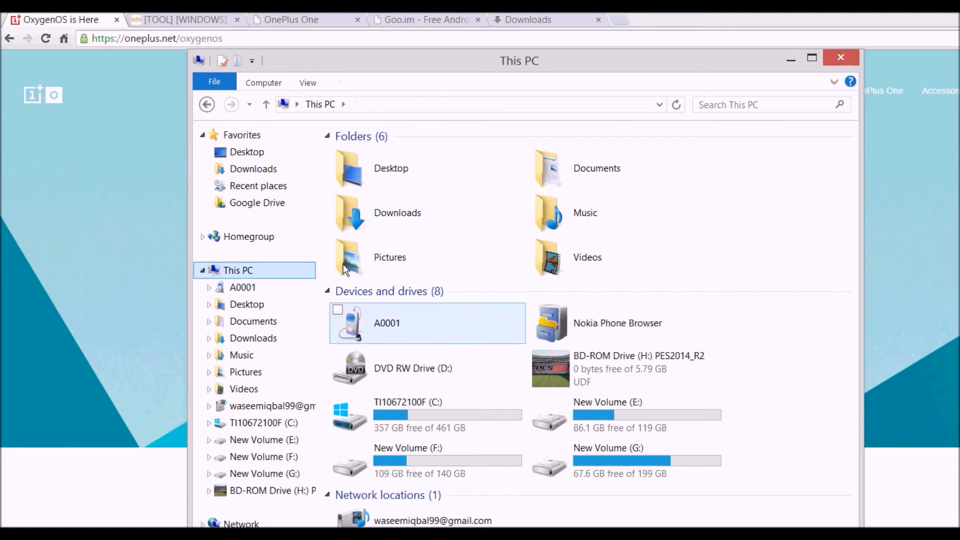
double_click(386, 323)
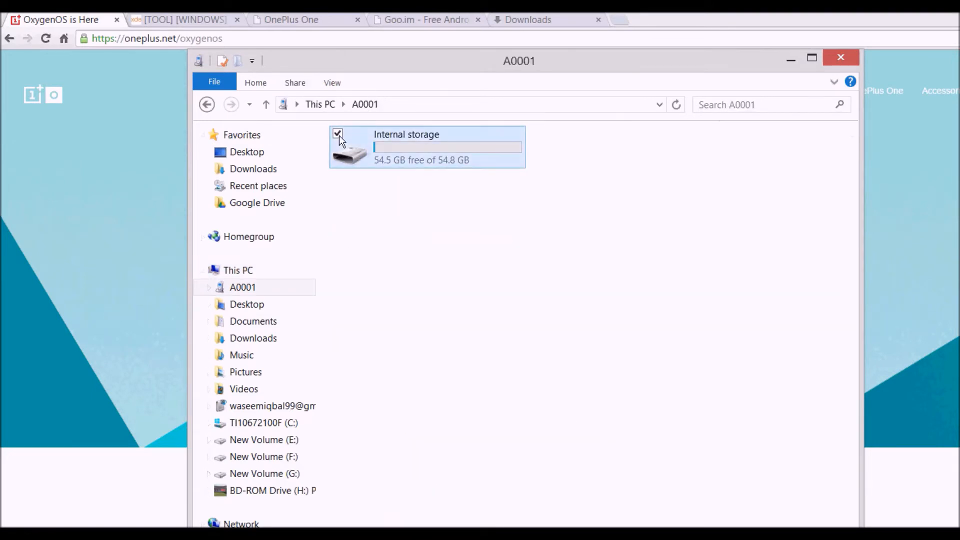
double_click(406, 147)
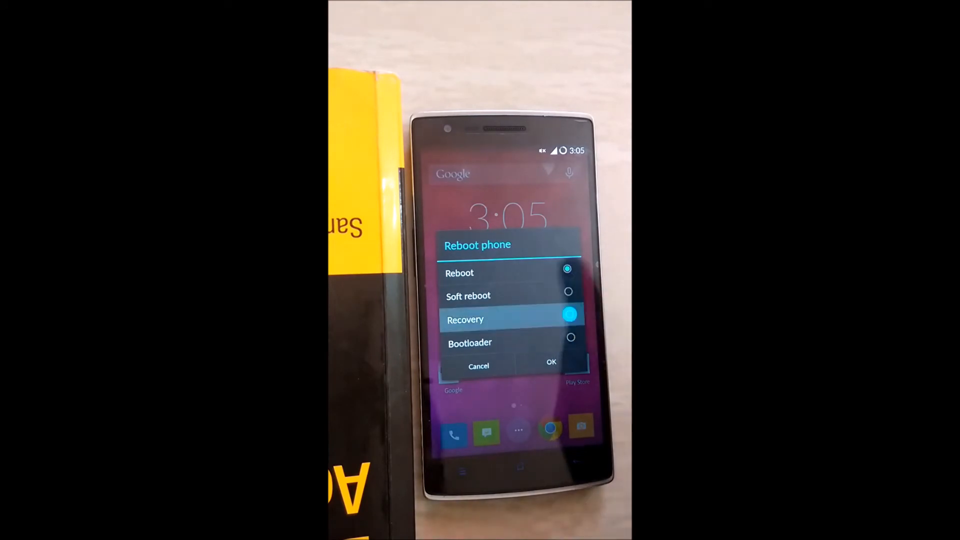
Confirm the Reboot phone dialog with Recovery selected so the OnePlus One restarts into recovery.
click(551, 362)
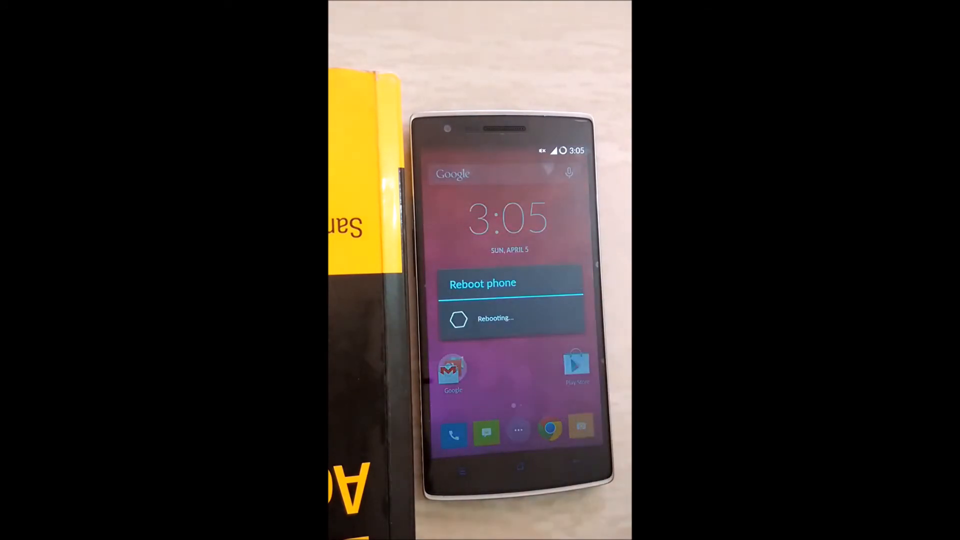